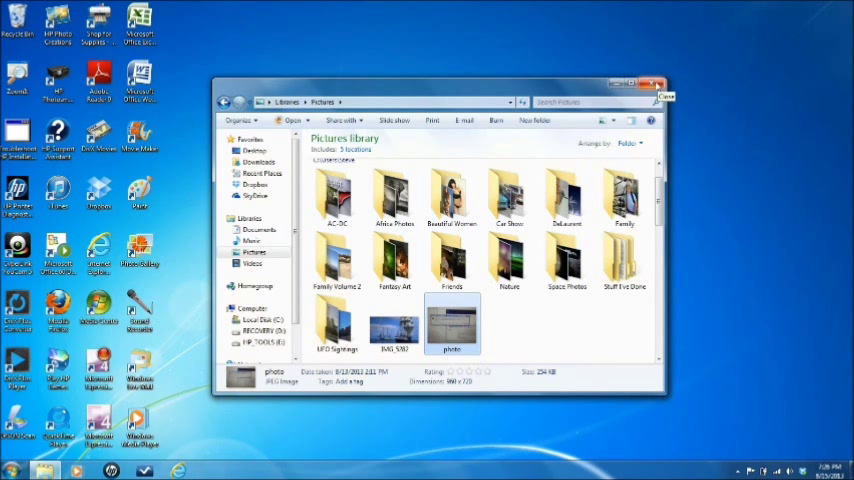
Close the Pictures library window to clear the desktop.
left_click(658, 95)
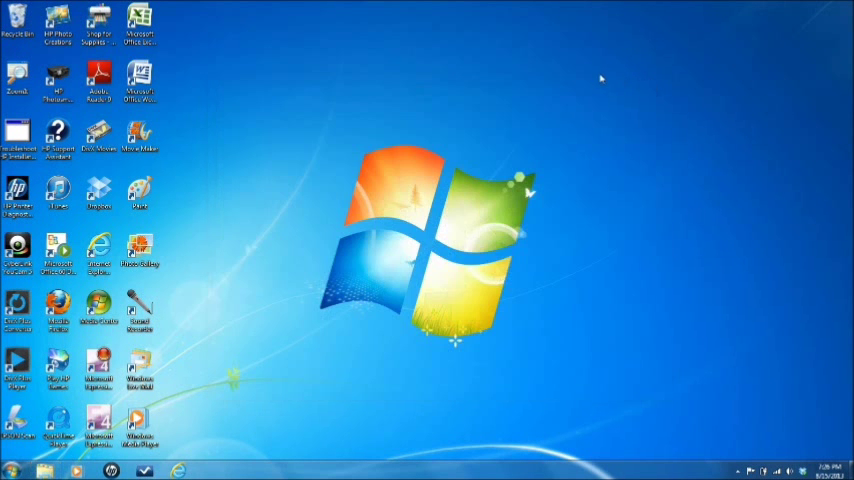
mouse_move(542, 103)
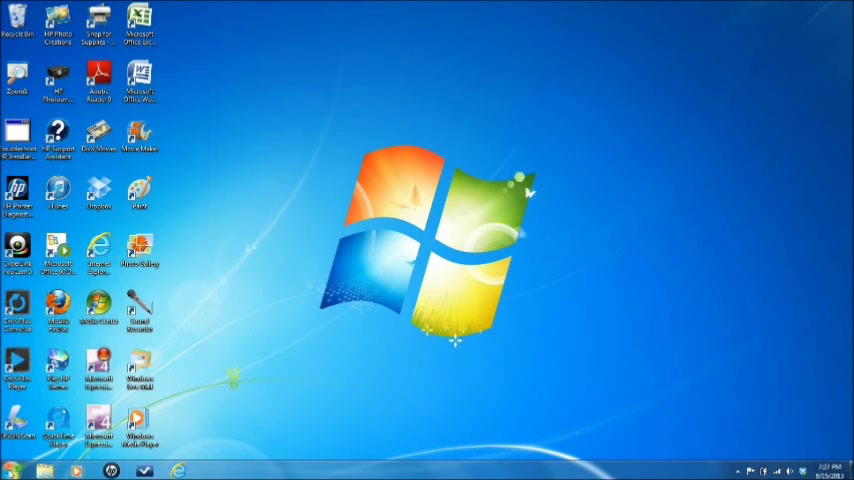
Open the Default Programs page in Control Panel.
left_click(20, 469)
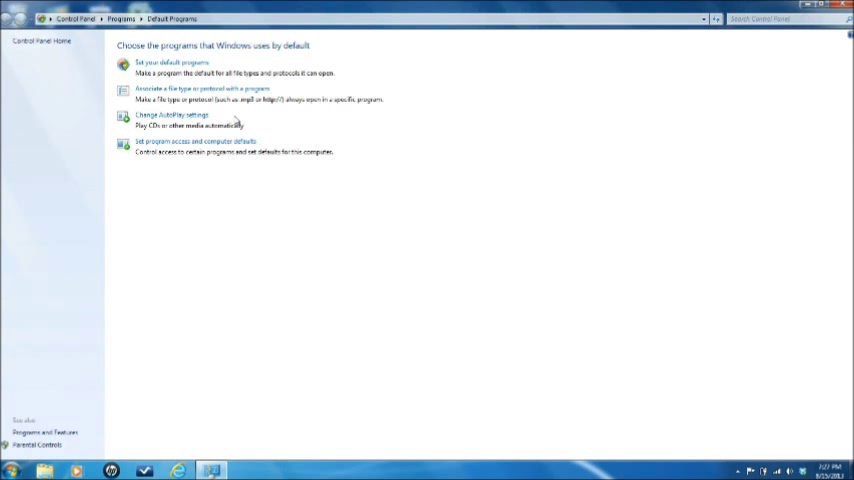
mouse_move(155, 55)
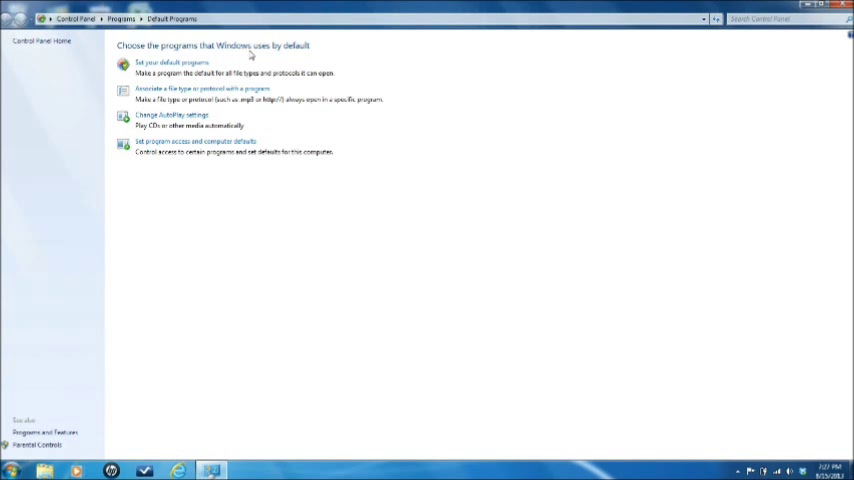
mouse_move(225, 62)
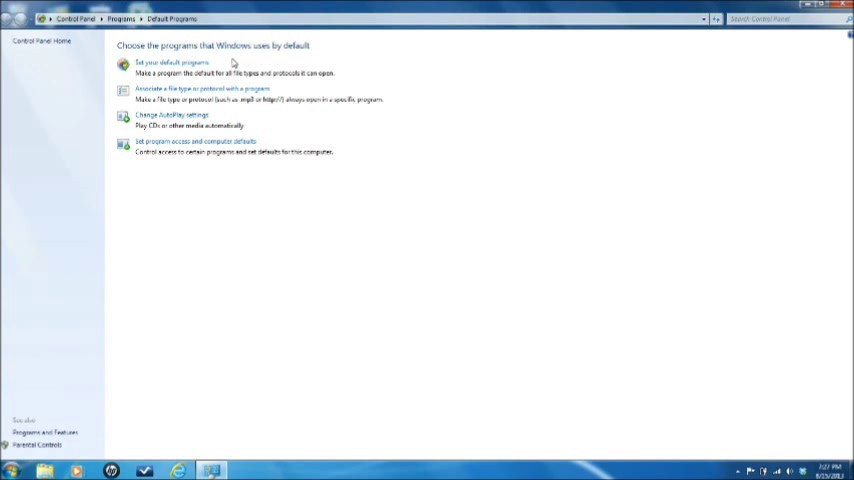
mouse_move(190, 65)
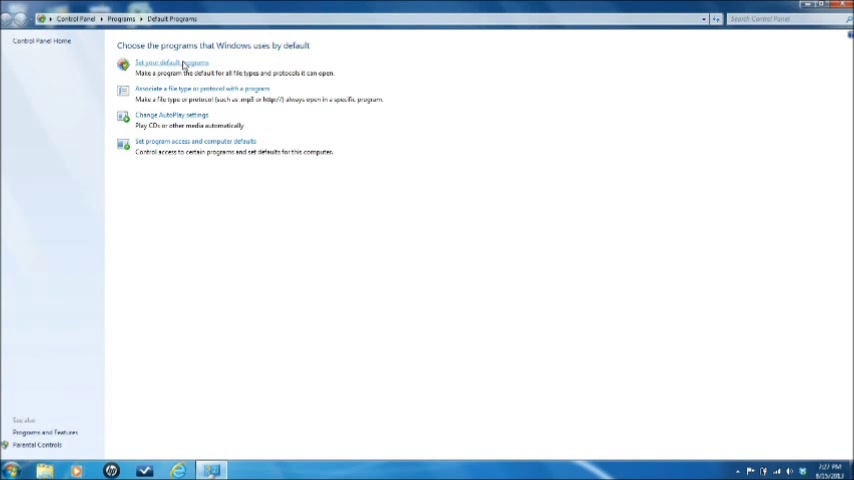
Open Set your default programs and view Internet Explorer's 10 of 14 defaults.
left_click(180, 64)
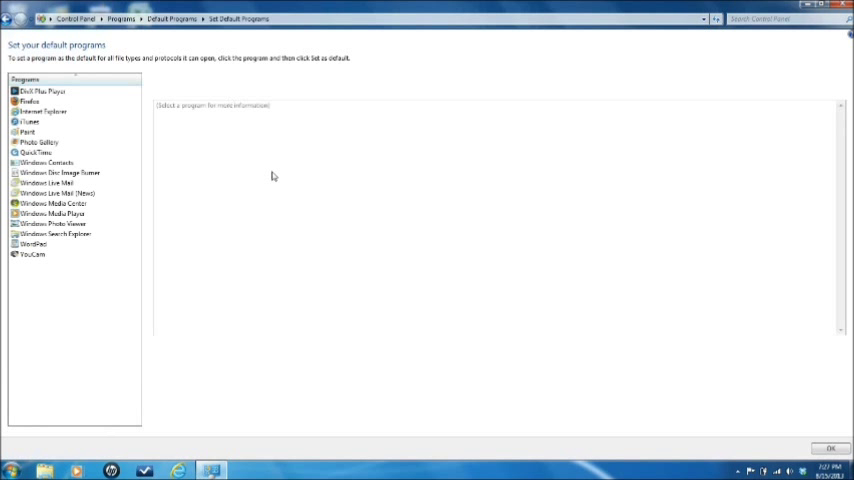
mouse_move(63, 253)
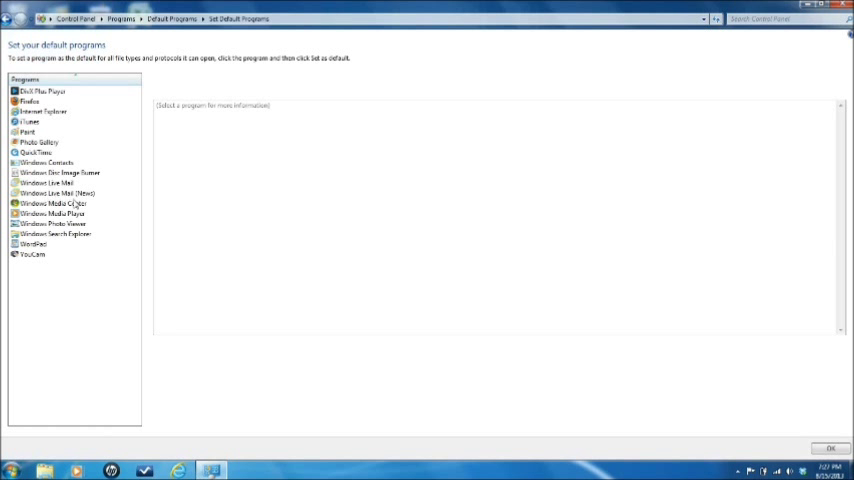
mouse_move(48, 116)
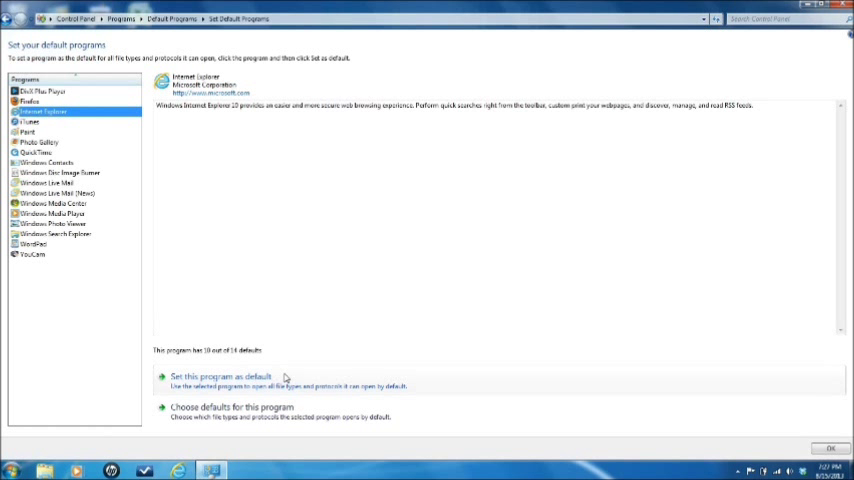
mouse_move(314, 413)
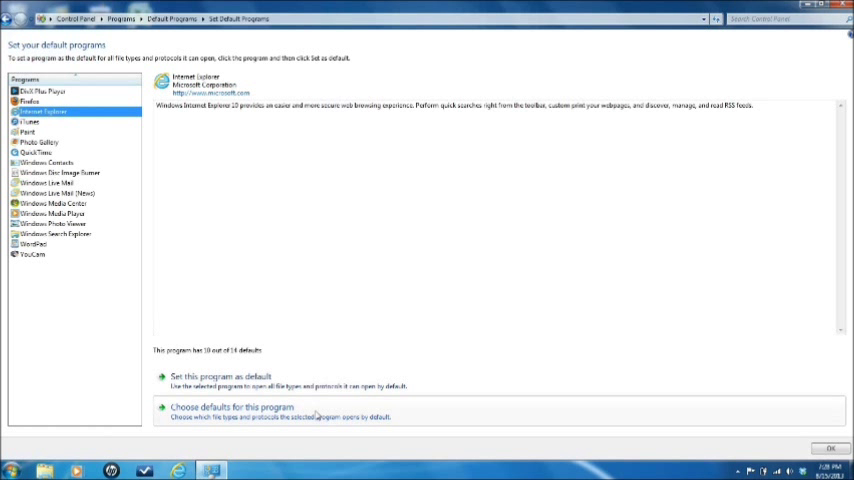
Open Internet Explorer's program associations showing FTP, HTTP and HTTPS checked.
left_click(240, 405)
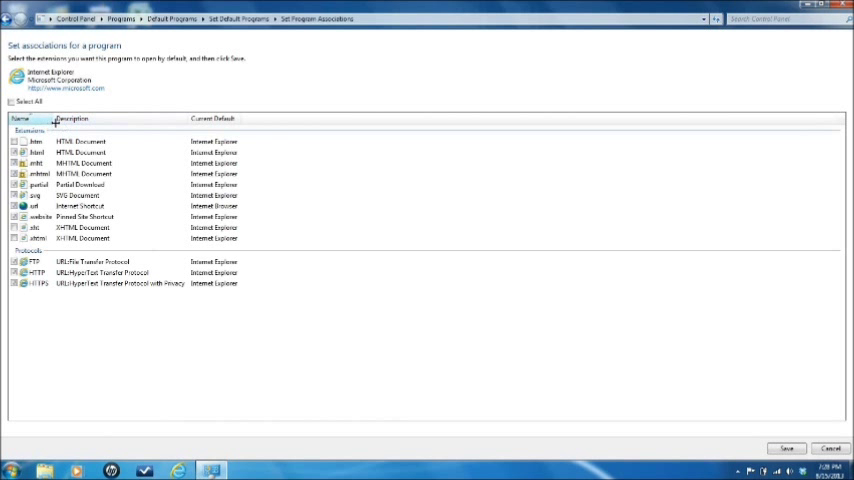
mouse_move(57, 257)
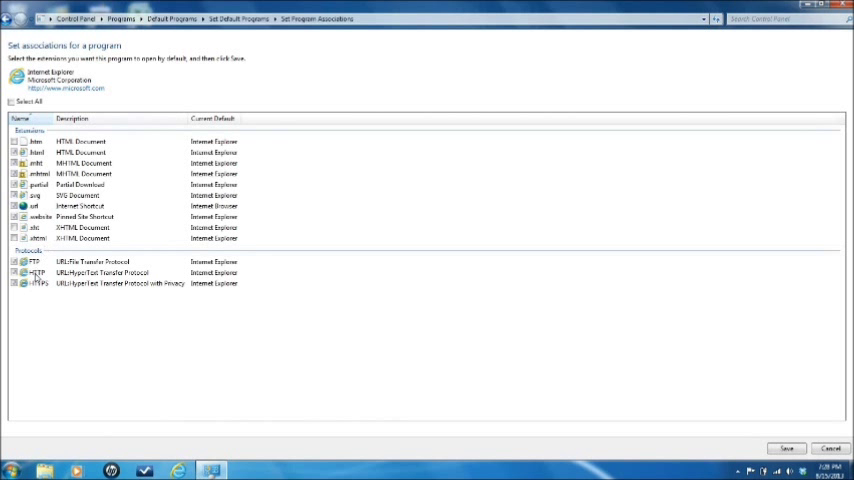
mouse_move(40, 298)
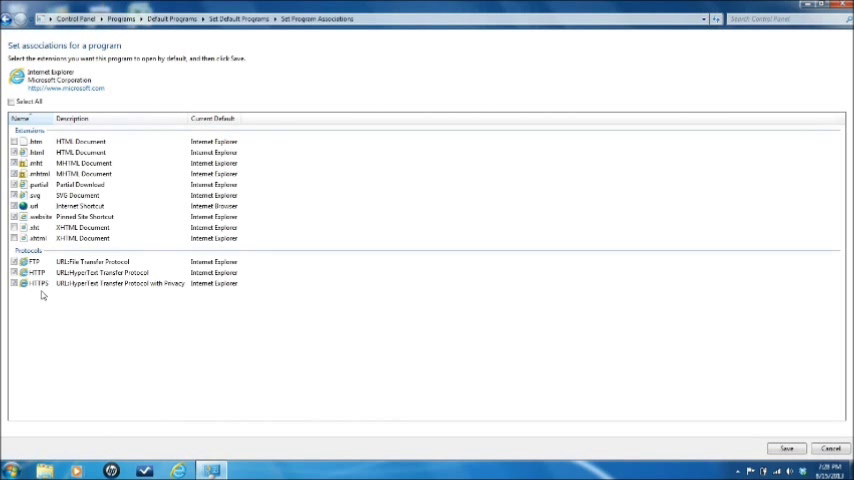
mouse_move(43, 305)
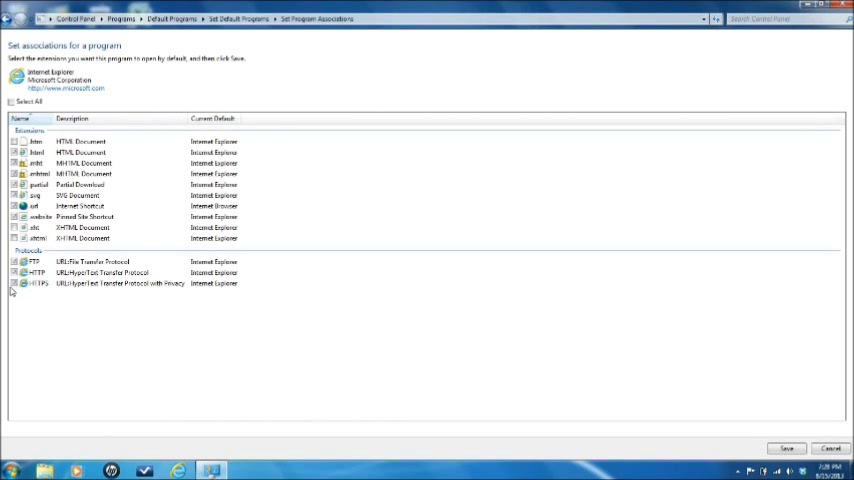
mouse_move(637, 428)
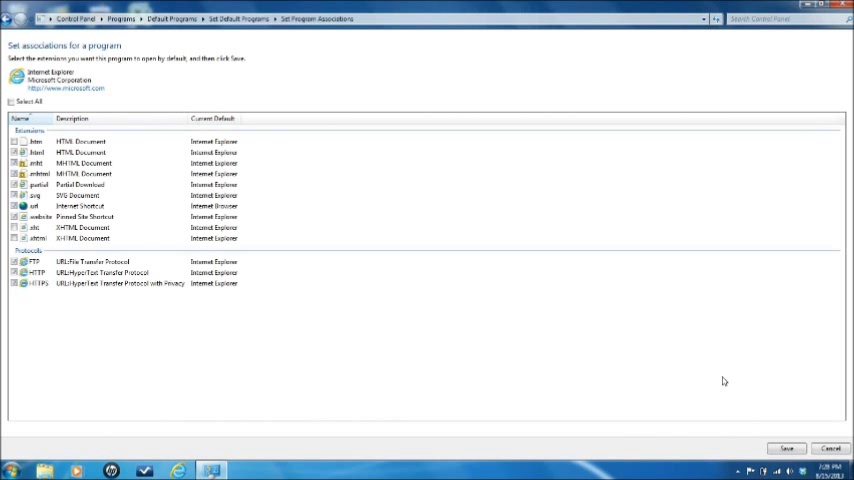
mouse_move(818, 78)
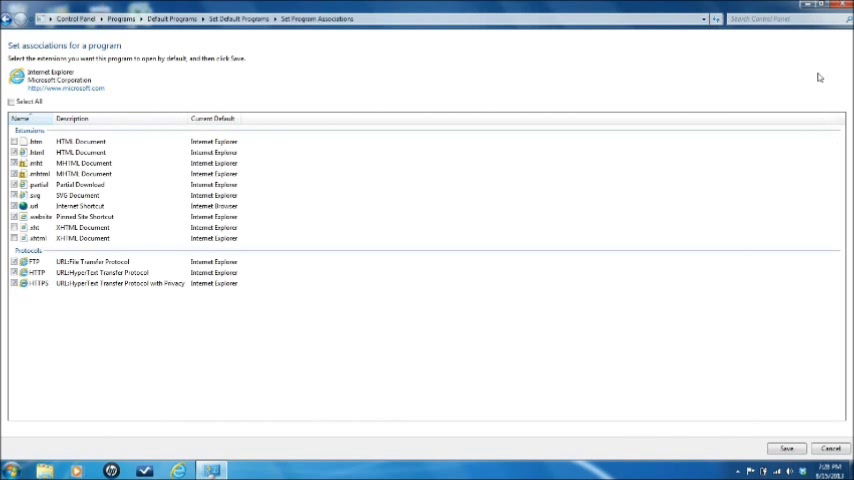